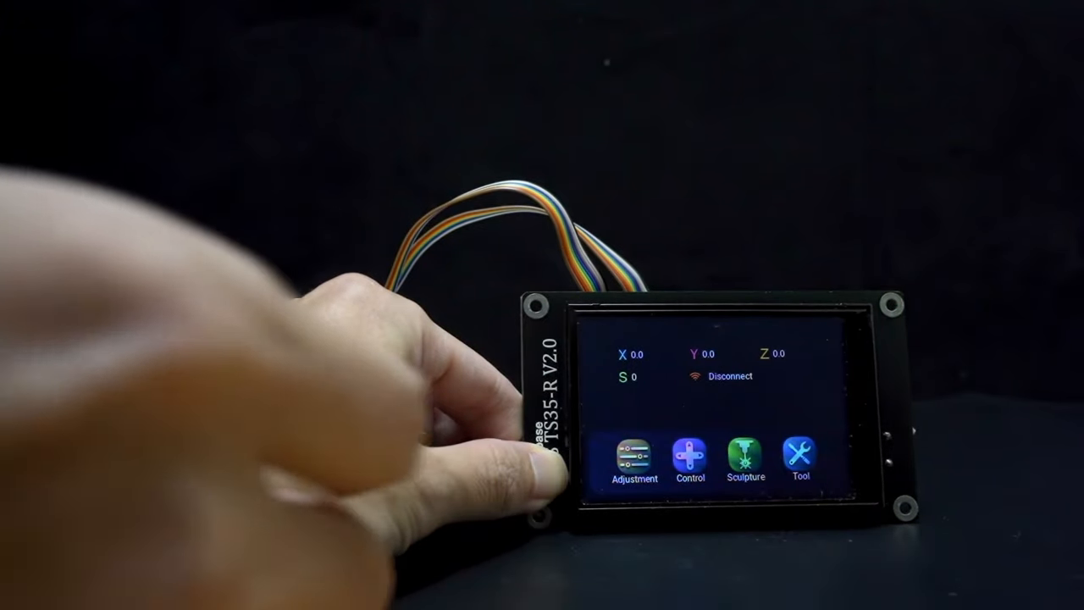
Step: Load the ESP32-WEB page at 192.168.2.234 and dismiss the Google Translate popup
left_click(690, 462)
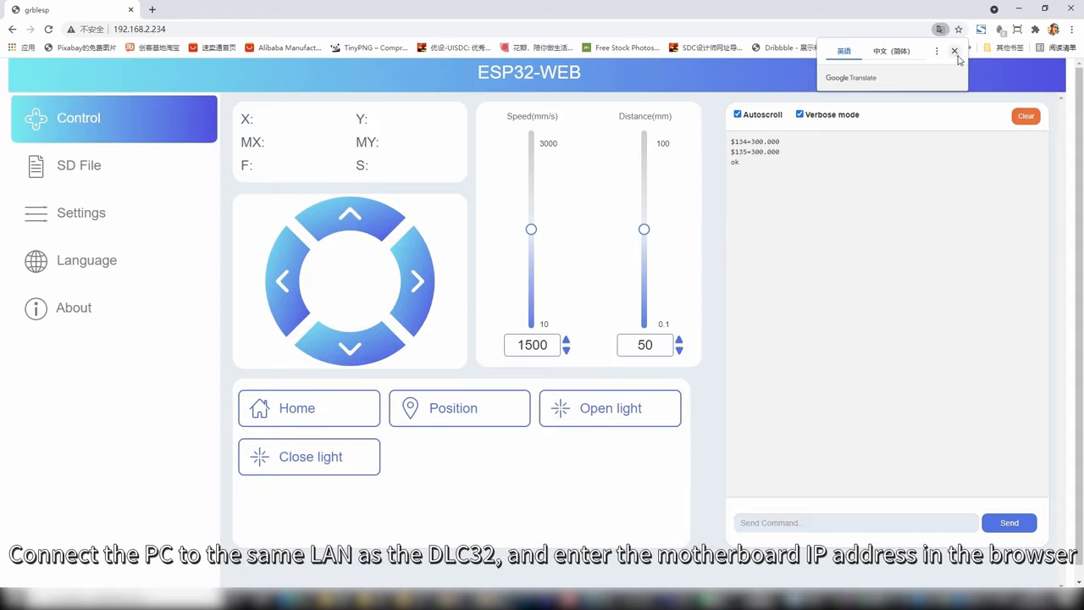
left_click(955, 51)
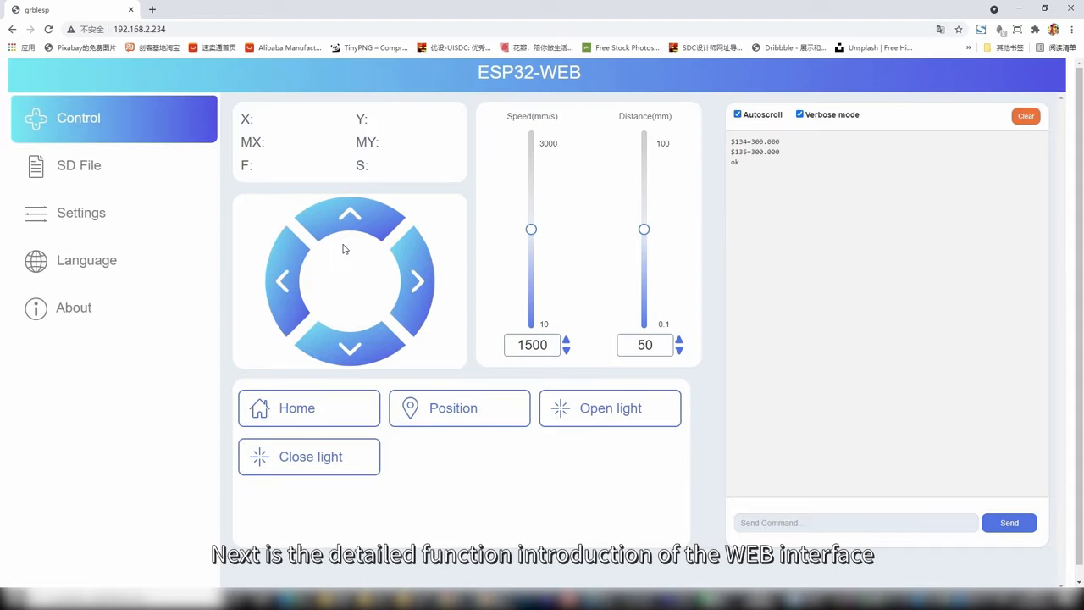